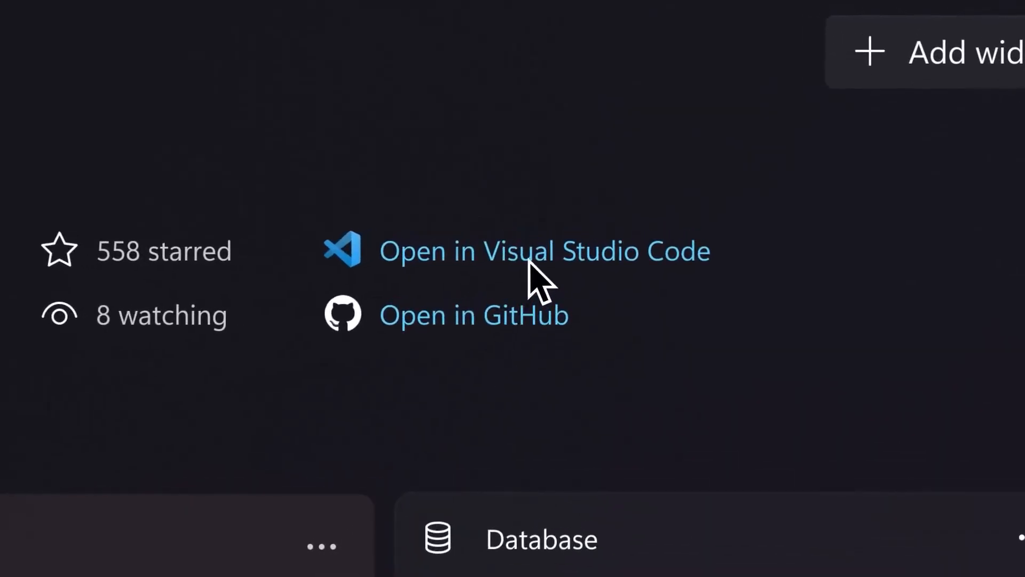
- Launch a Windows Terminal PowerShell tab at the ContosoChat folder from the repository widget
{"action": "left_click", "coordinate": [544, 250]}
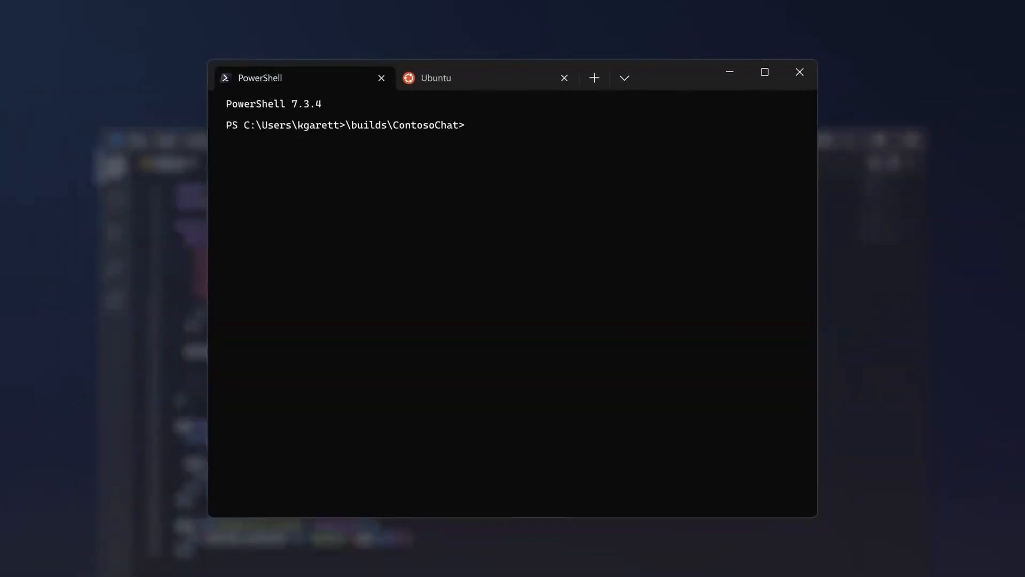